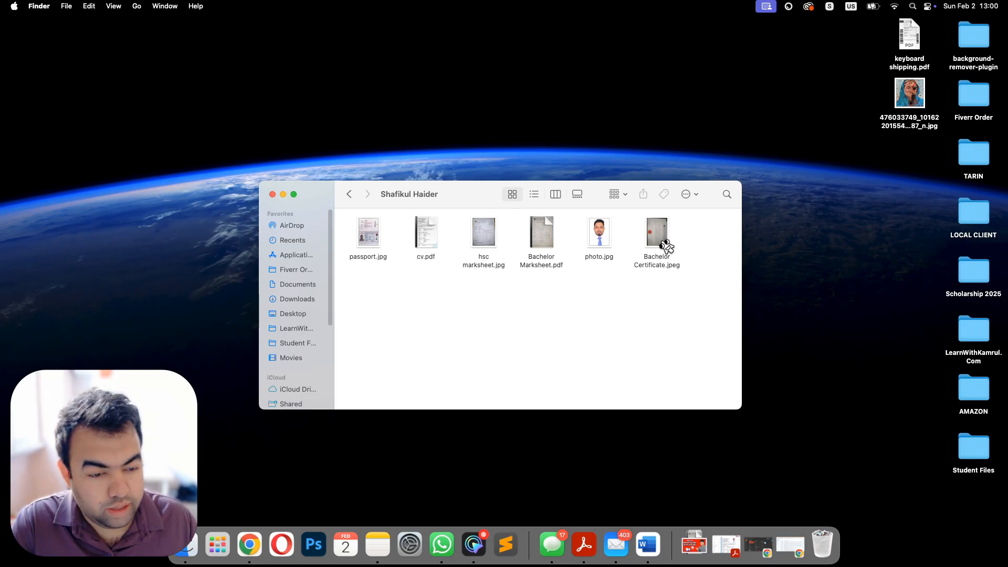
Right-click in the Finder window to bring up the image actions for photo.jpg.
{"action": "right_click", "coordinate": [657, 232]}
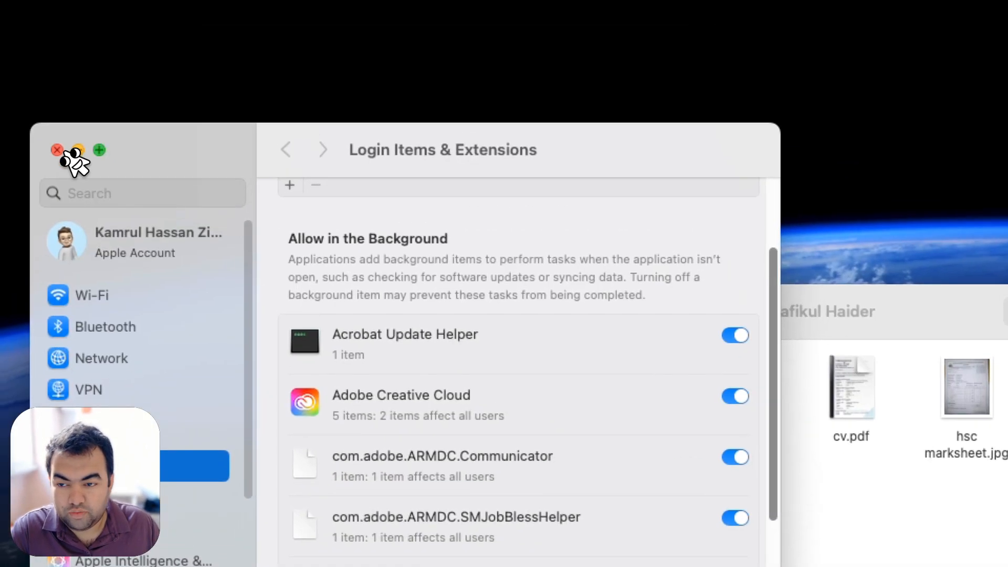
Rotate photo.jpg left with Quick Actions > Rotate Left, then deselect it.
{"action": "right_click", "coordinate": [515, 335]}
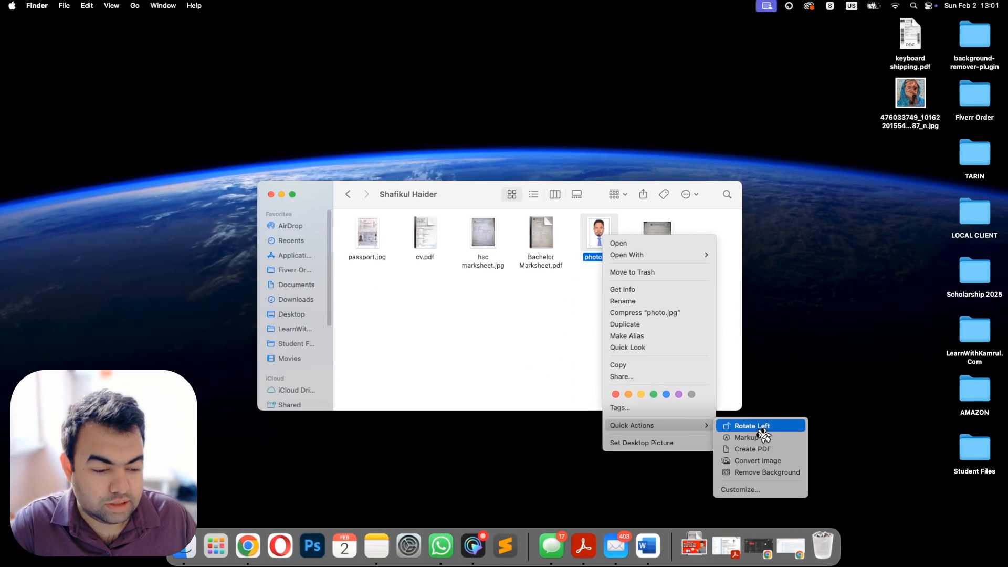
{"action": "left_click", "coordinate": [751, 426]}
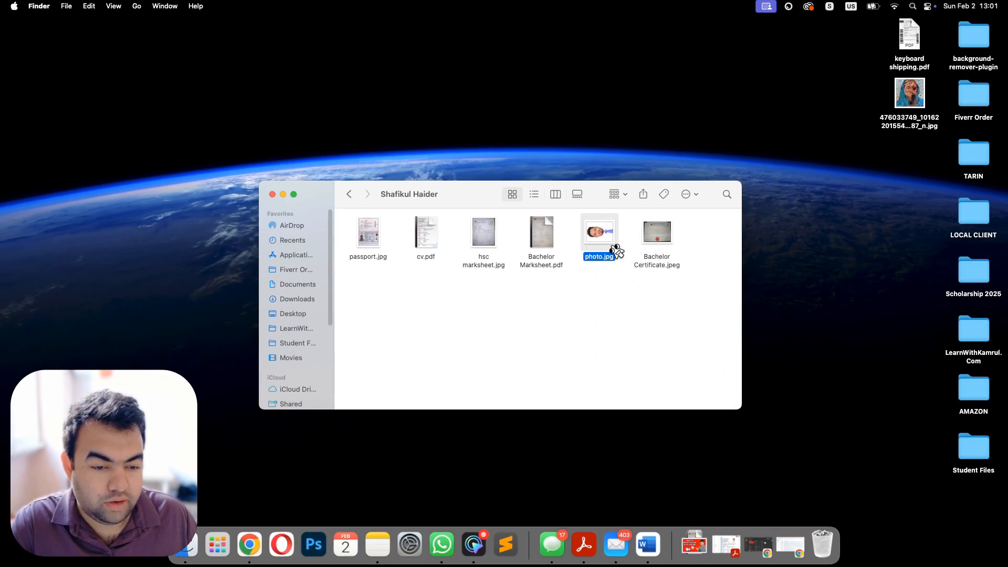
{"action": "left_click", "coordinate": [644, 361]}
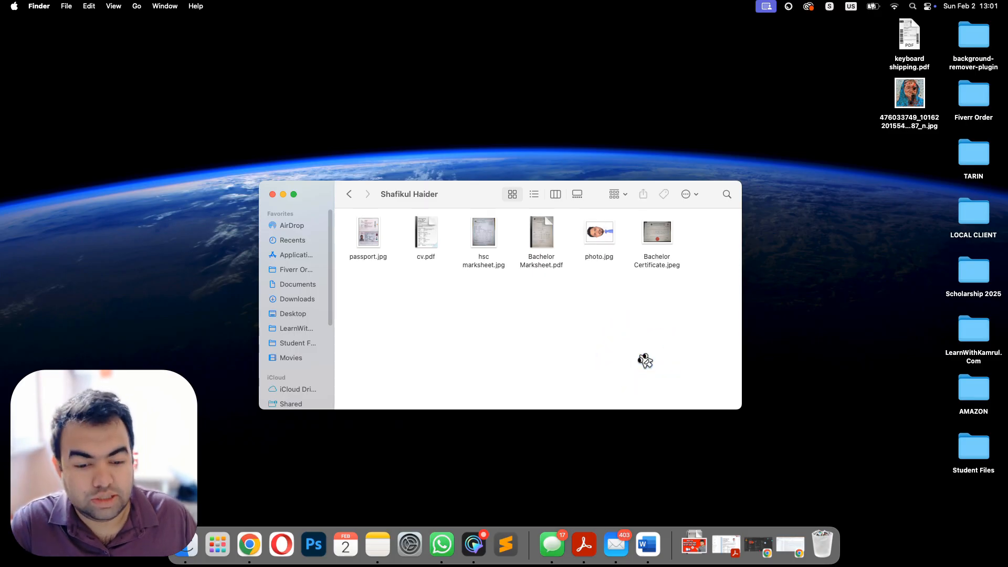